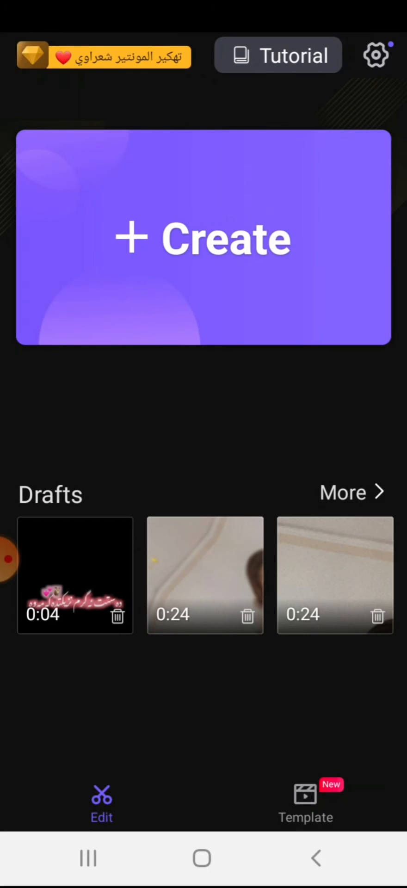
# Start a new project from the black video of pink Arabic text
pyautogui.click(204, 240)
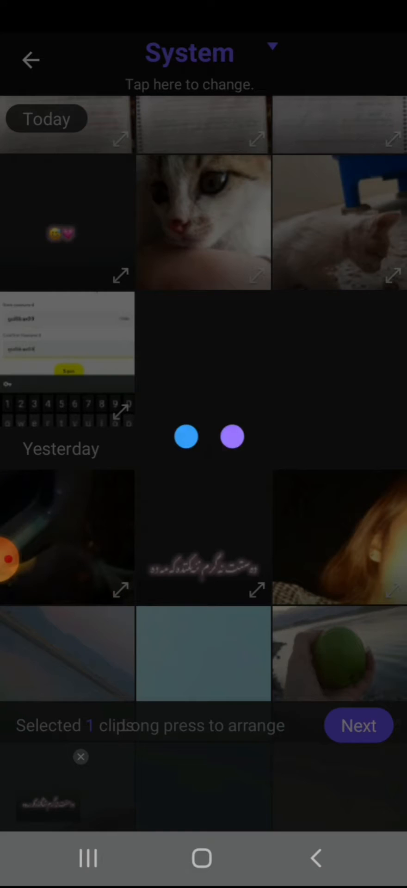
# Add the pink glow streak as an overlay, trimmed to 2.9 s, and go to its blending modes
pyautogui.click(358, 725)
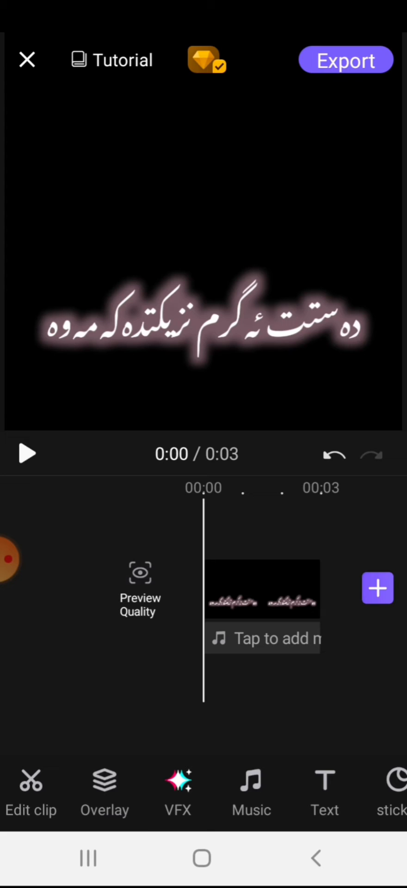
pyautogui.click(377, 589)
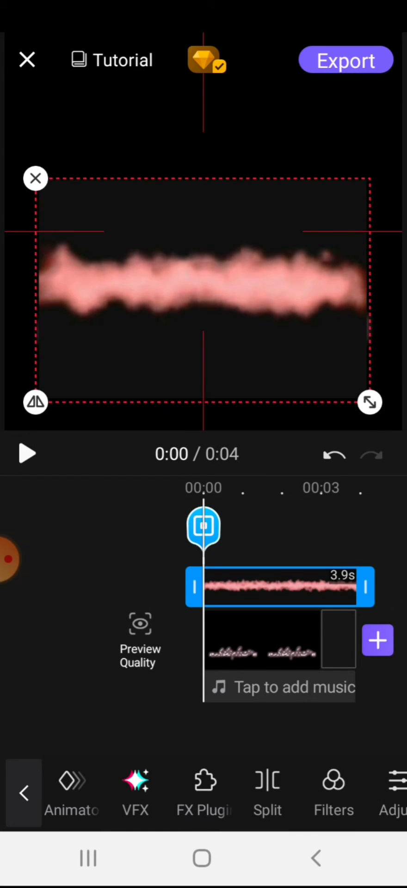
pyautogui.moveTo(368, 586); pyautogui.dragTo(331, 587)
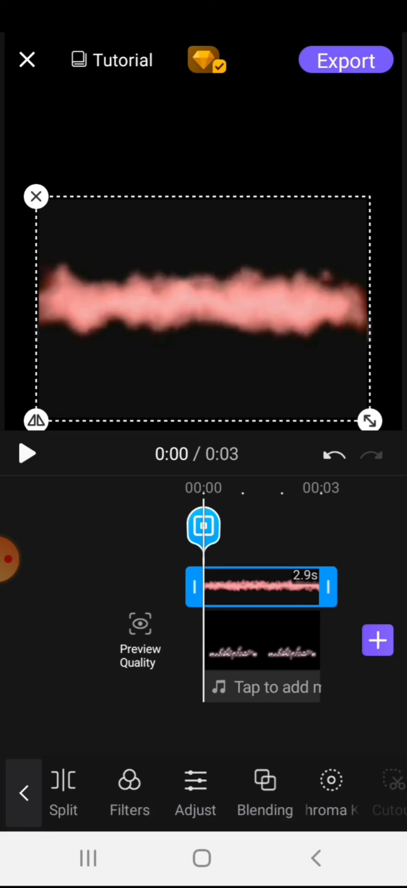
pyautogui.click(264, 793)
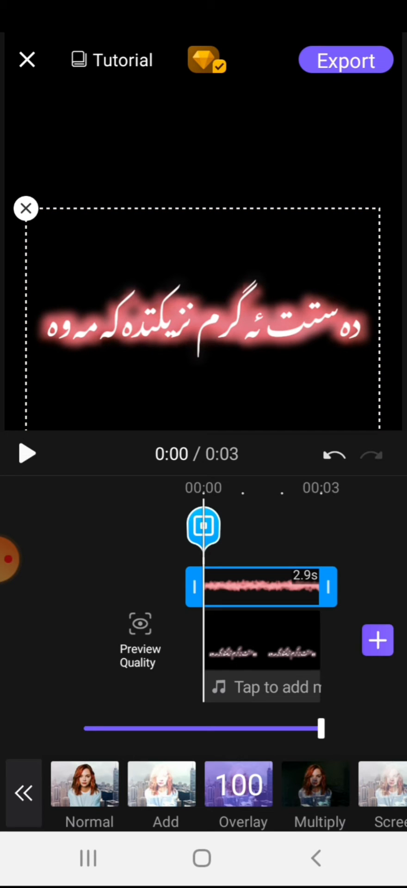
# Confirm the Overlay blend, reselect the glow overlay and export the glowing text video
pyautogui.click(27, 453)
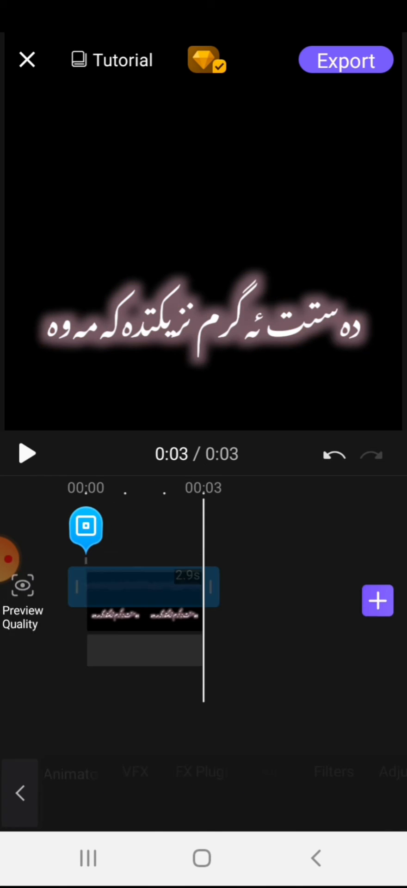
pyautogui.click(144, 586)
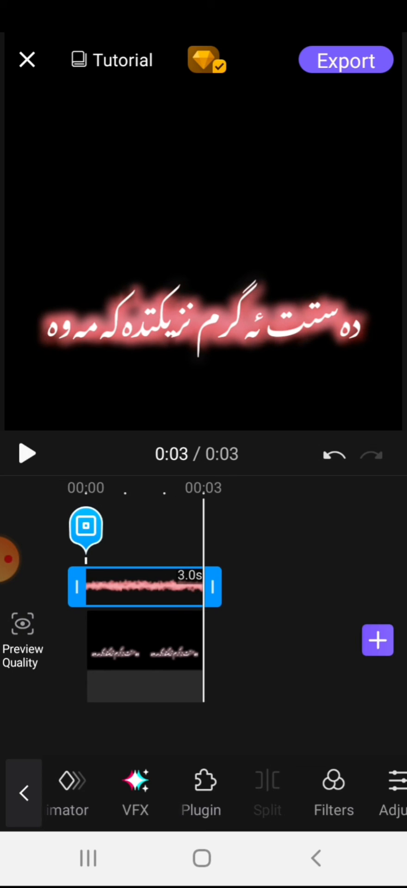
pyautogui.click(345, 60)
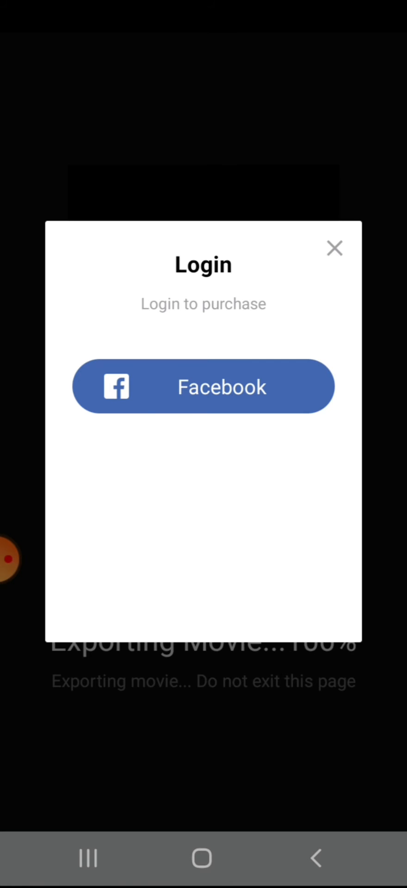
# Dismiss the login-to-purchase prompt after the export finishes
pyautogui.click(334, 248)
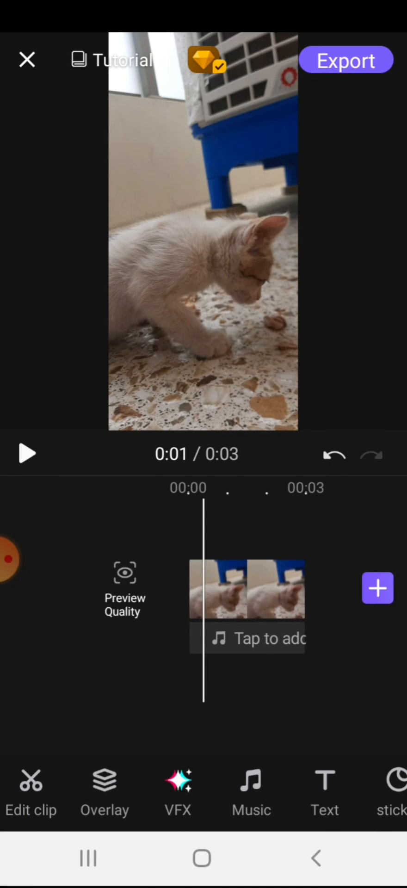
# Overlay the exported Arabic text video on the kitten clip in Screen blend mode and play it back
pyautogui.click(378, 589)
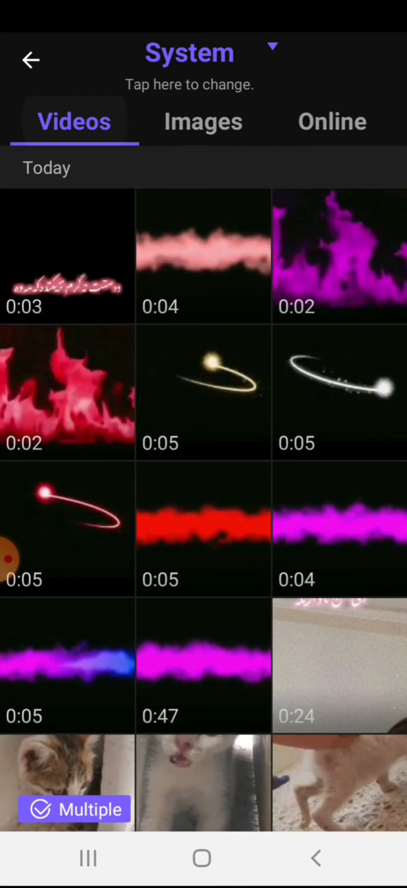
pyautogui.click(68, 256)
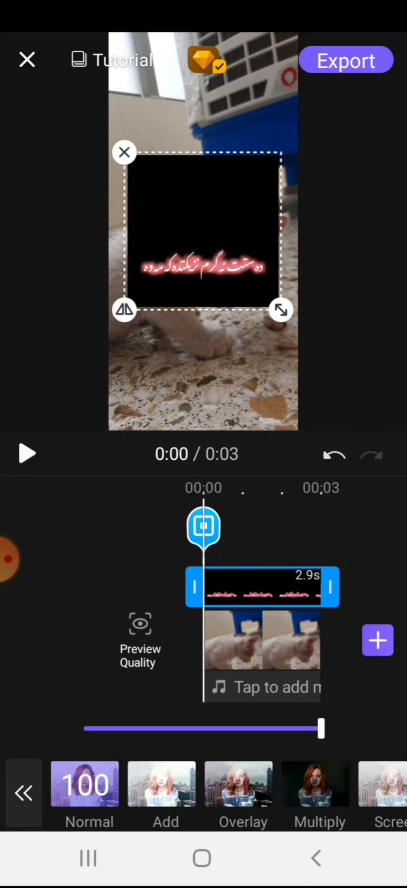
pyautogui.hscroll(-3)
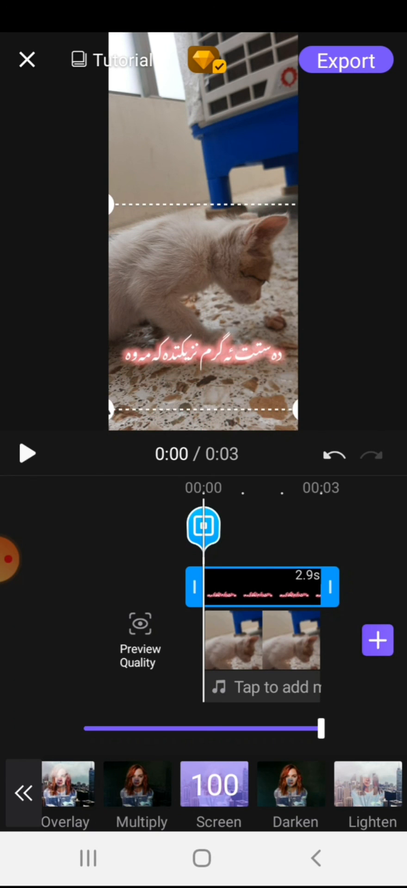
pyautogui.click(27, 453)
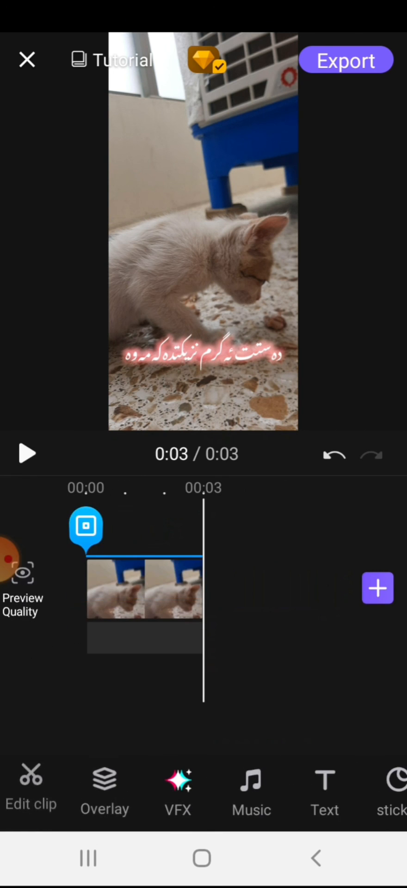
pyautogui.click(27, 454)
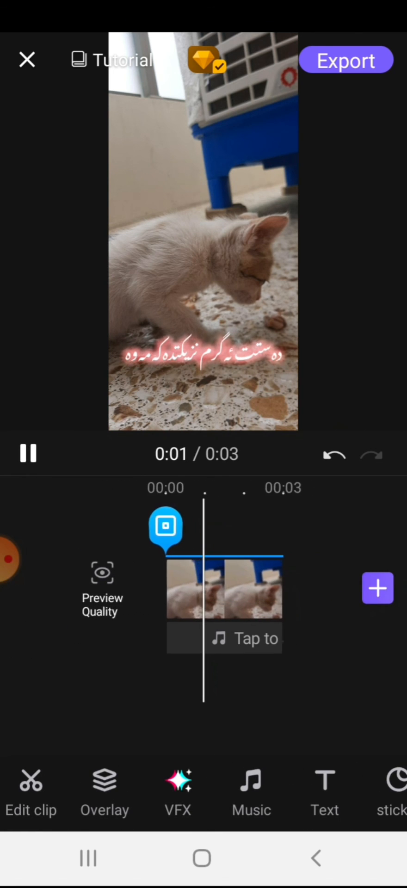